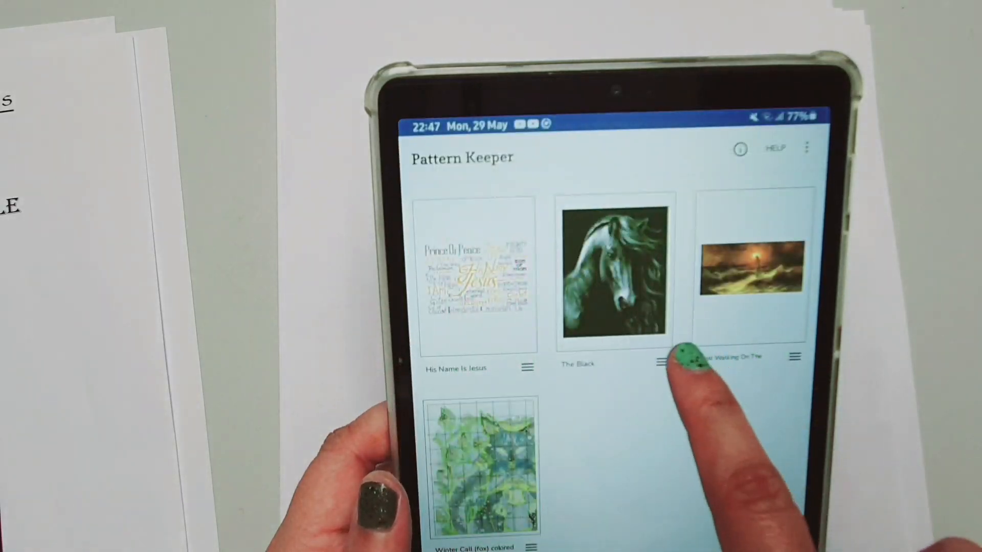
Open the Black pattern from the library and expand the thread legend beside the chart
click(615, 274)
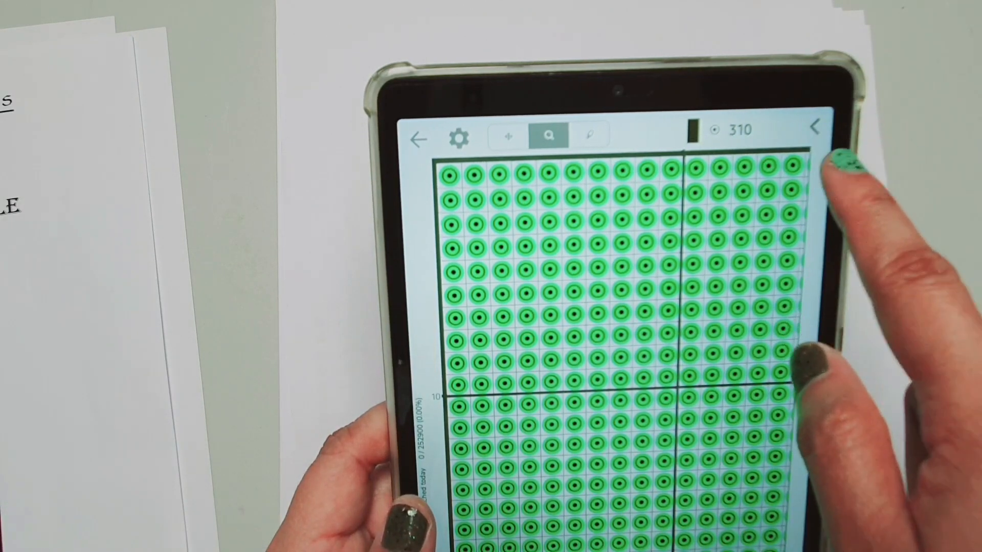
click(814, 129)
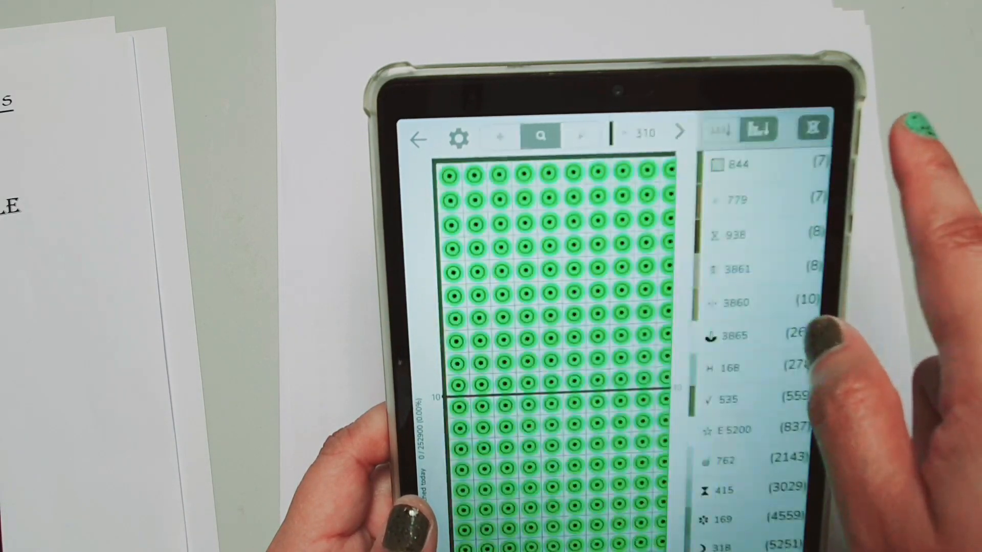